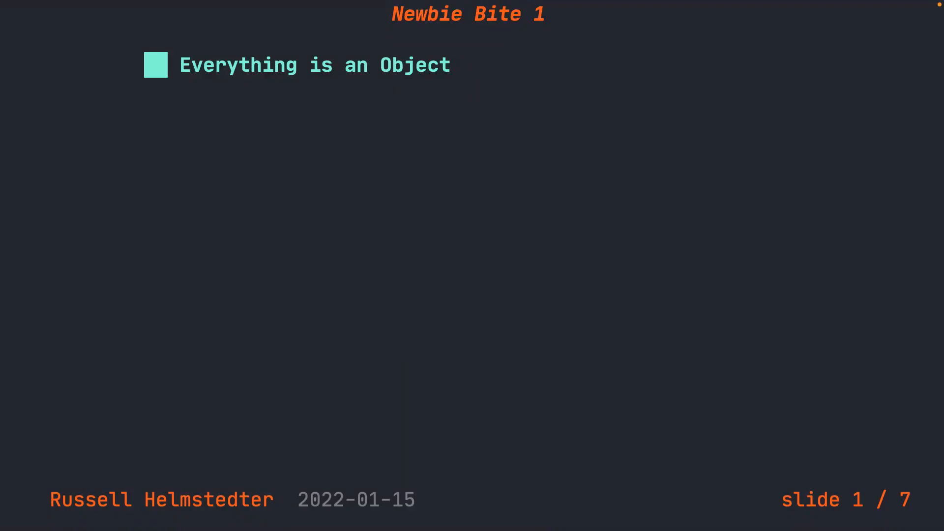
# Advance the deck past 'Everything is an Object' to the equal-sign slide
pyautogui.press('Right')
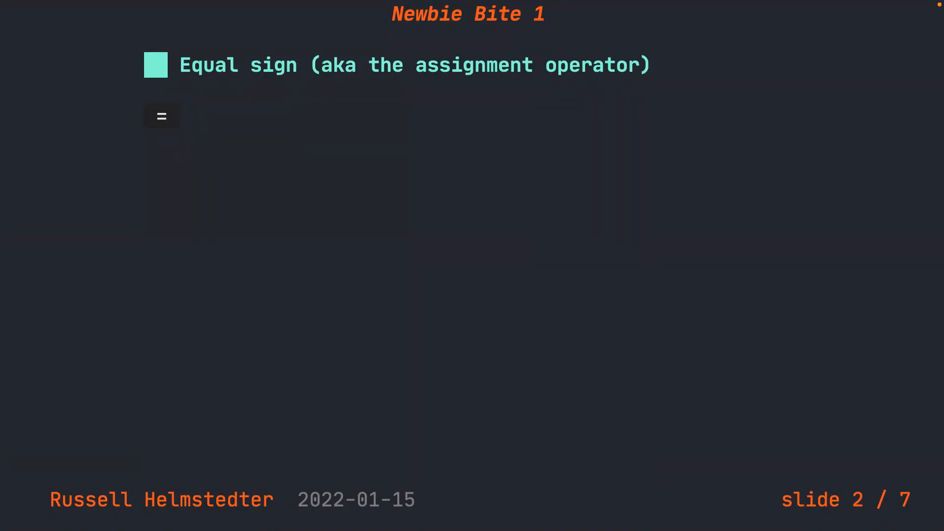
pyautogui.press('Right')
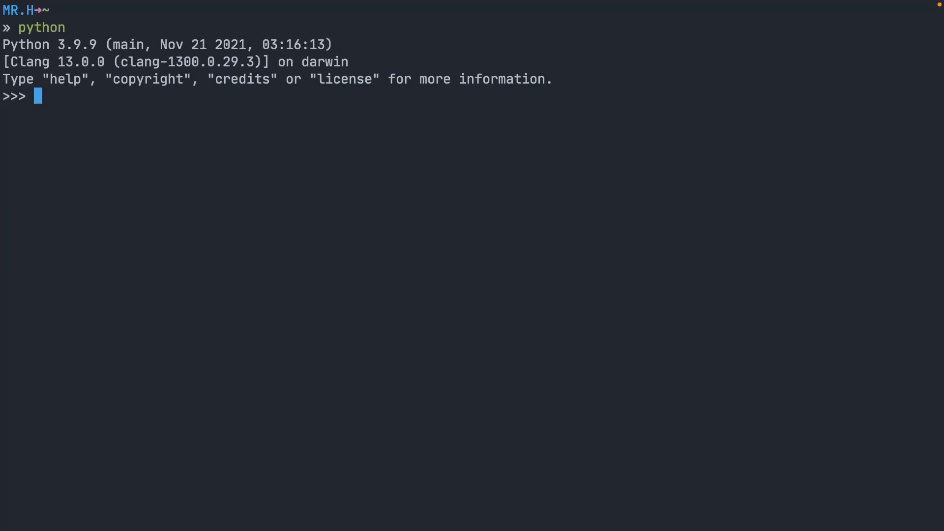
# Assign my_age = 30 and begin recalling my_age at the prompt
pyautogui.write('my_age =')
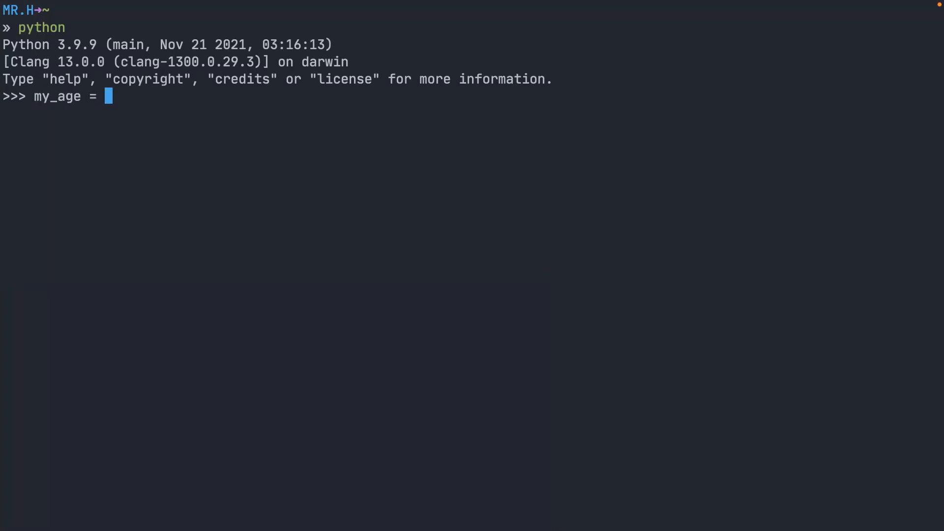
pyautogui.write('30')
pyautogui.write('m')
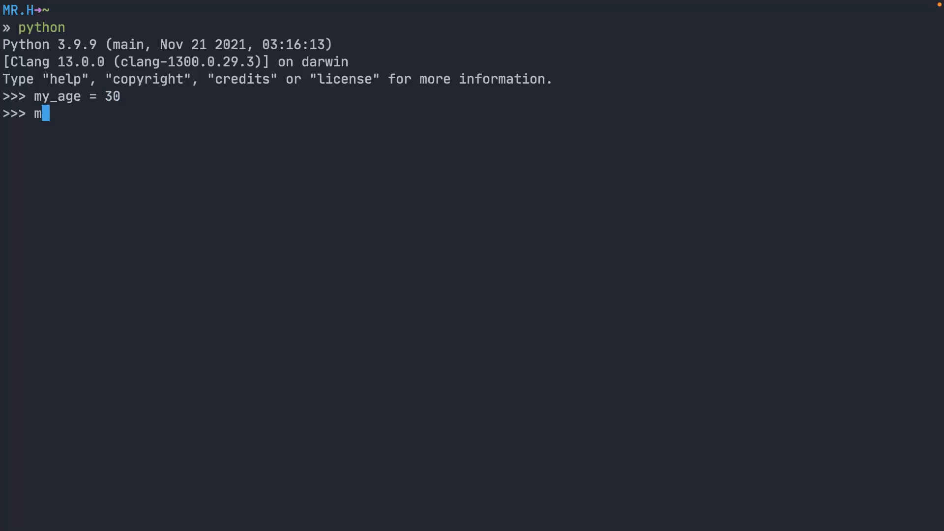
pyautogui.write('y_age')
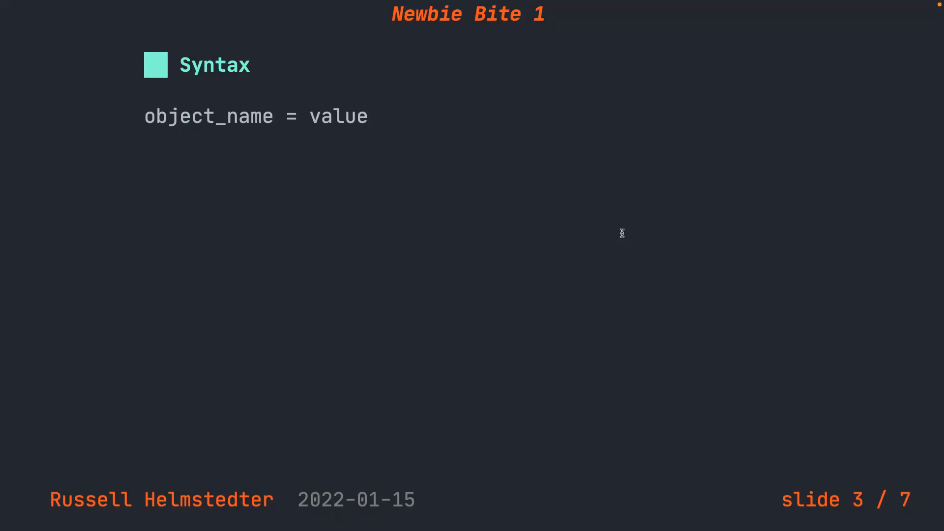
# Advance to the Syntax slide showing object_name = value
pyautogui.press('Right')
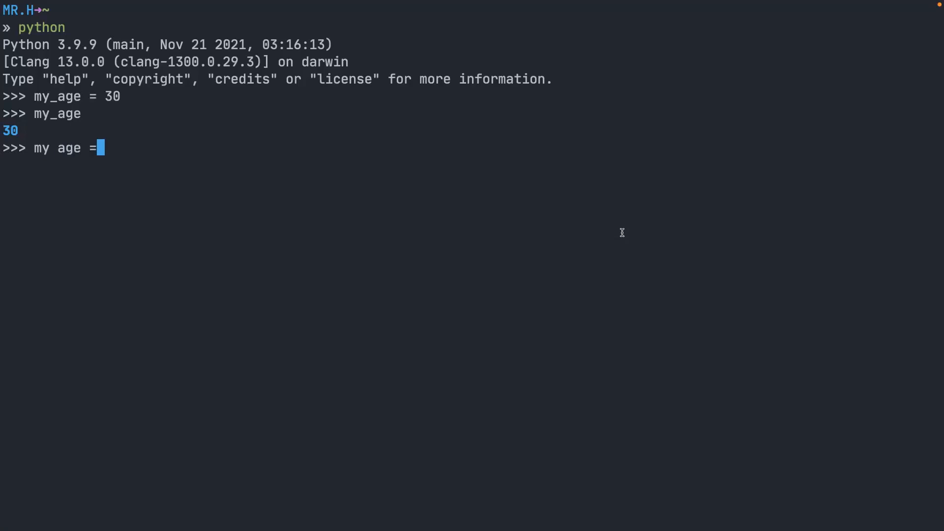
# Enter my age = 30 and 1stage = 20, each raising a SyntaxError
pyautogui.write('30')
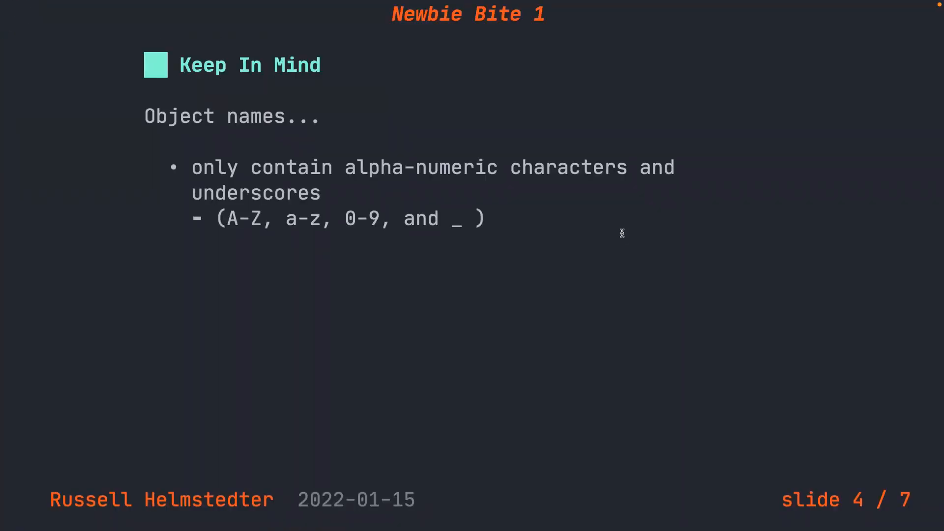
pyautogui.press('right')
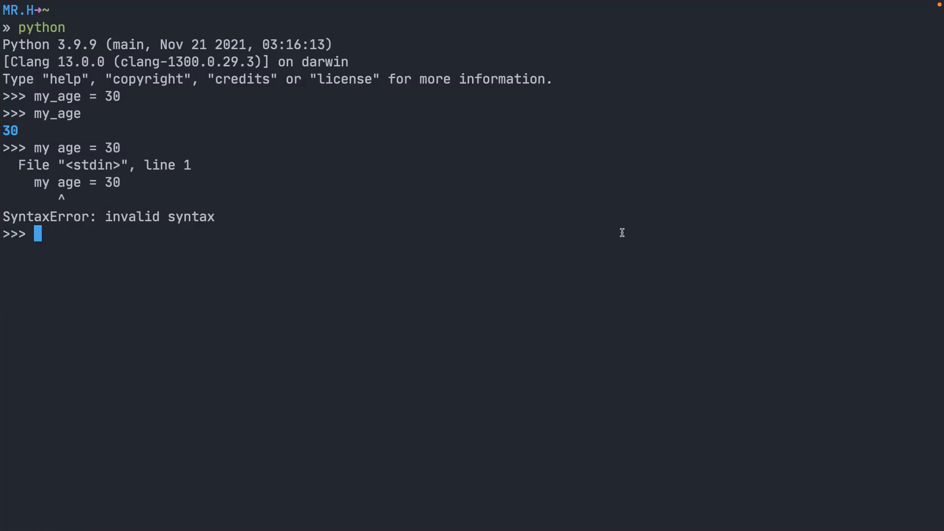
pyautogui.write('1stage')
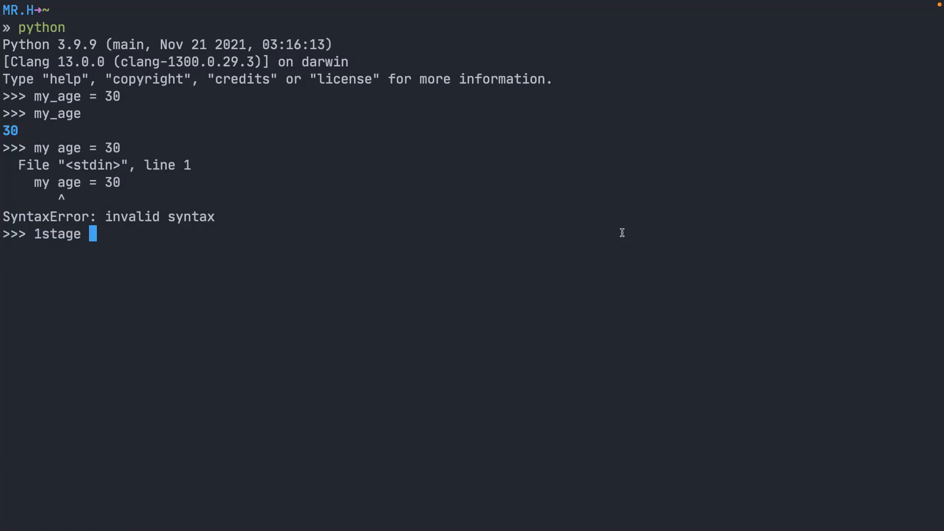
pyautogui.write('= 20')
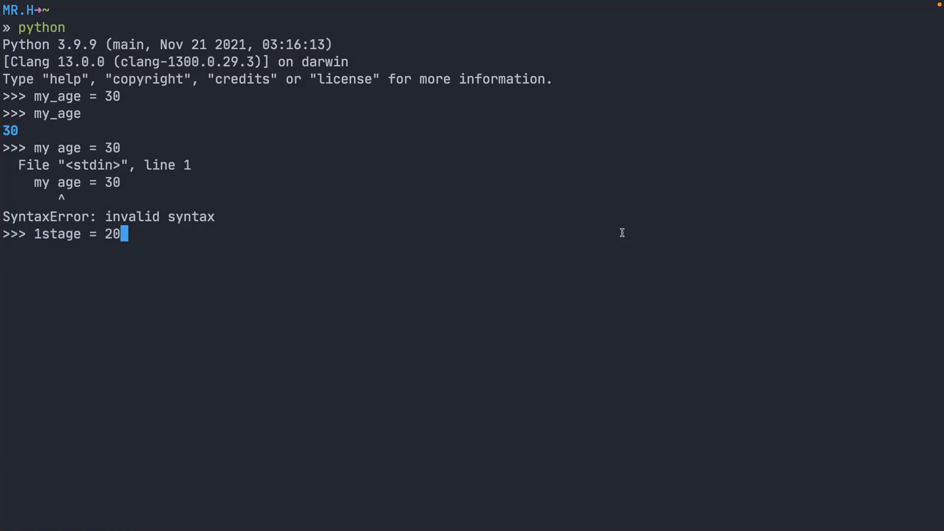
pyautogui.press('Enter')
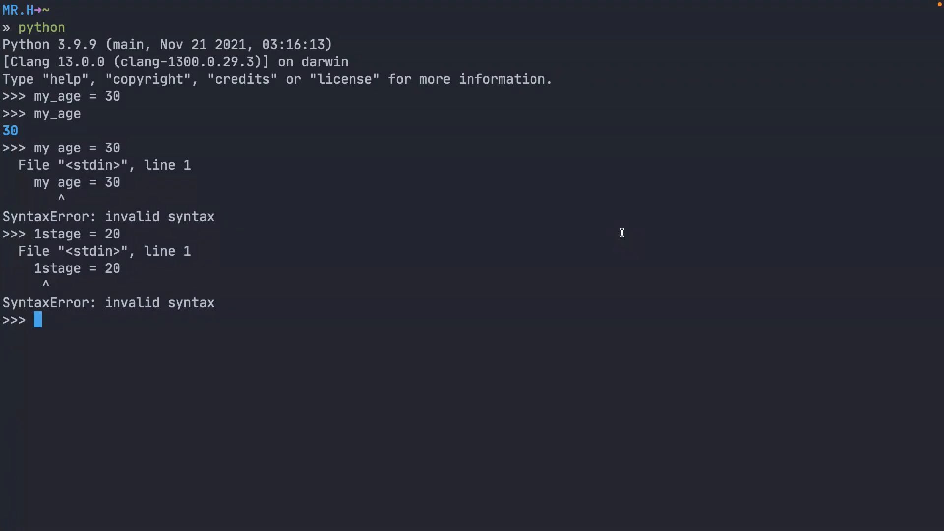
# Assign age_1 = 20 and recall age_1, which returns 20
pyautogui.write('age_1 -')
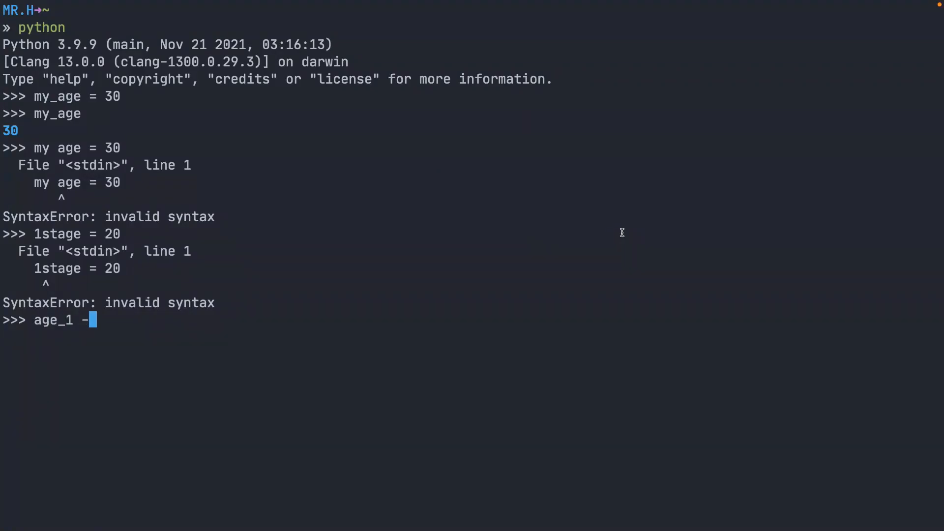
pyautogui.write('= 20')
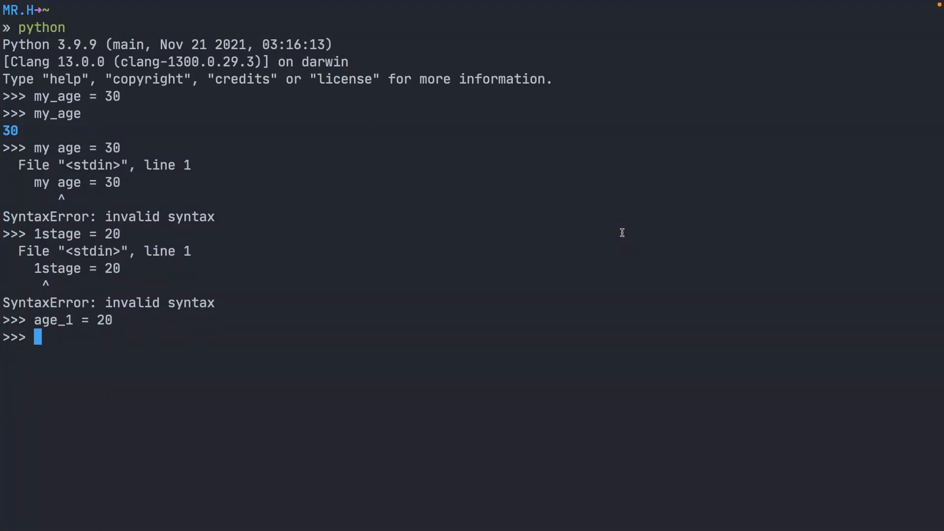
pyautogui.write('age_')
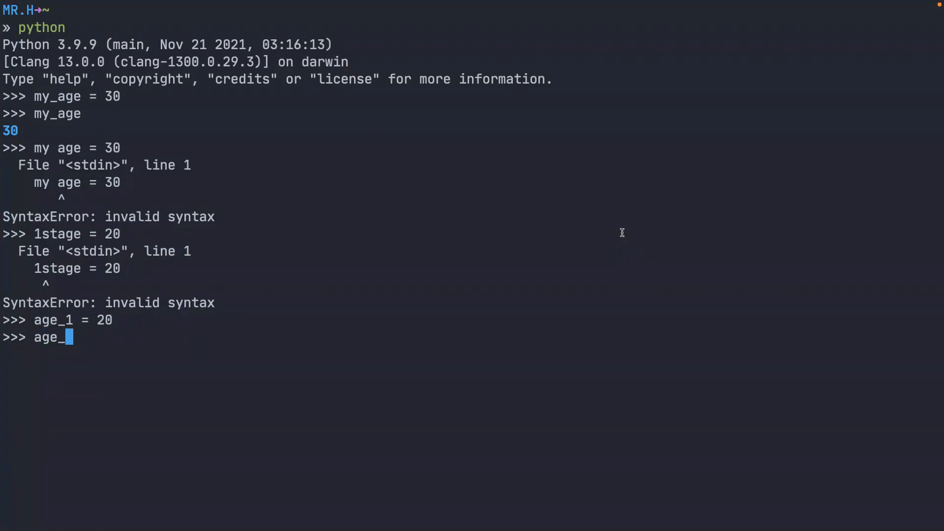
pyautogui.press('enter')
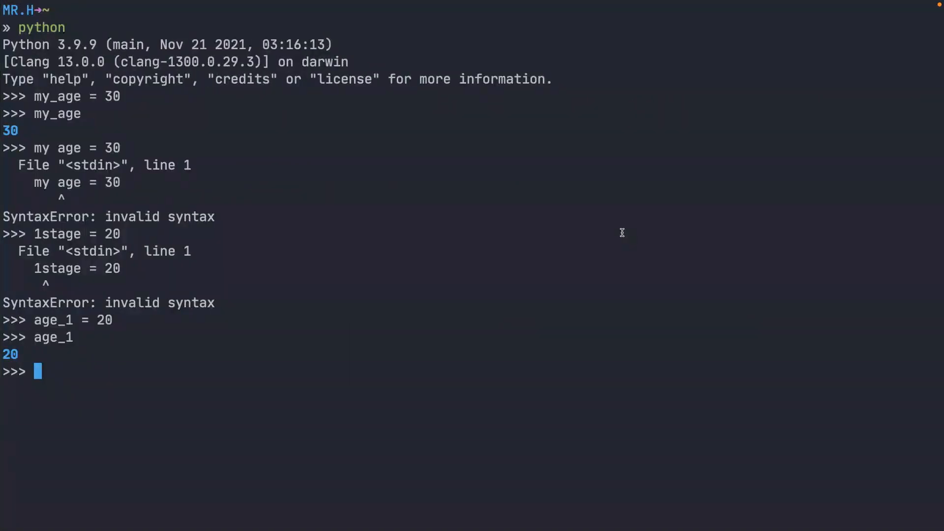
# Assign age = 10, Age = 11 and AGE = 12 as three case-distinct names
pyautogui.write('age')
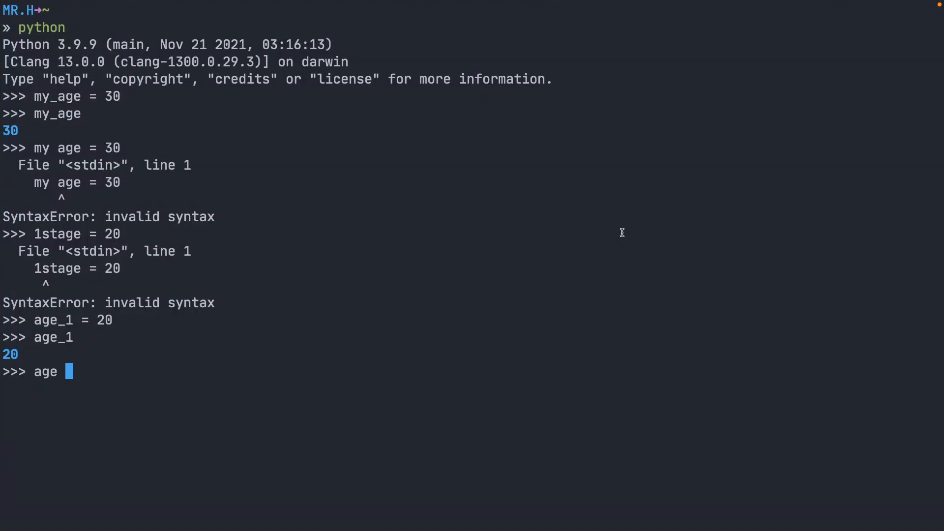
pyautogui.write('= 10')
pyautogui.write('A')
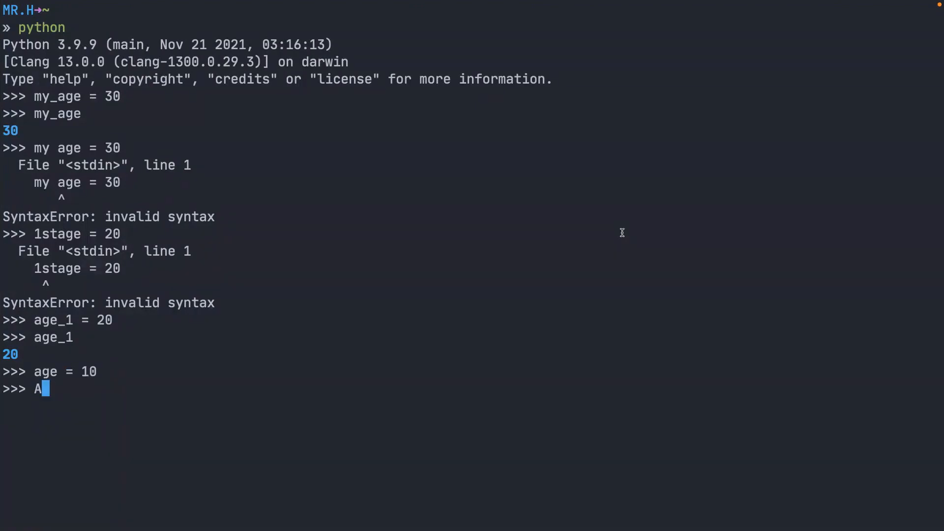
pyautogui.write('ge')
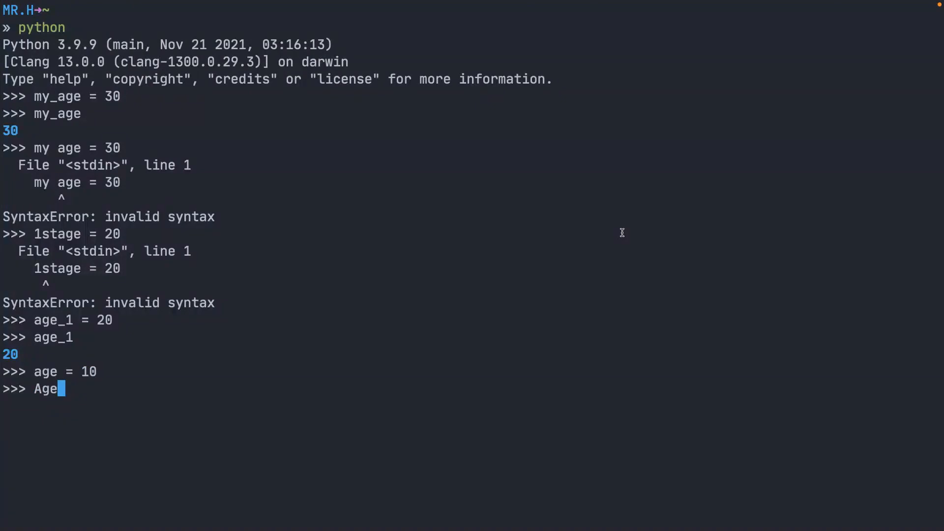
pyautogui.write('= 11')
pyautogui.write('AGE =')
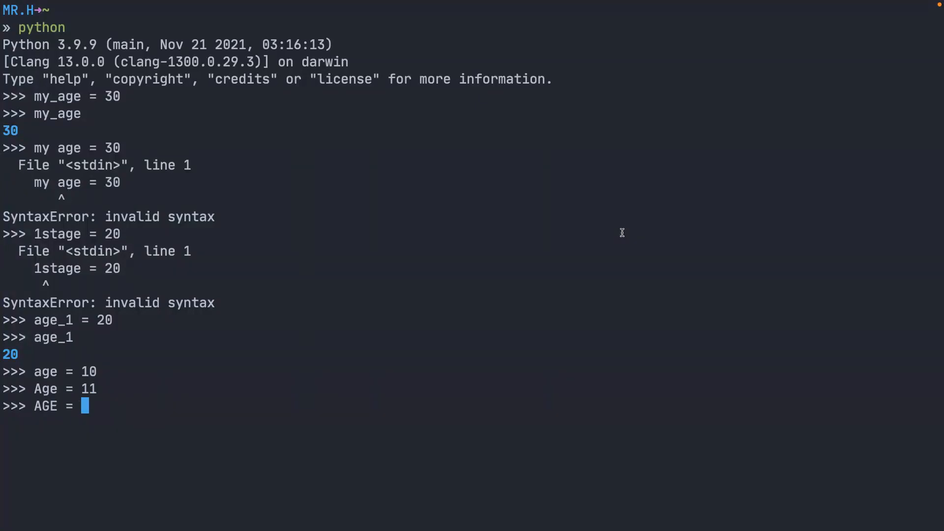
pyautogui.write('12')
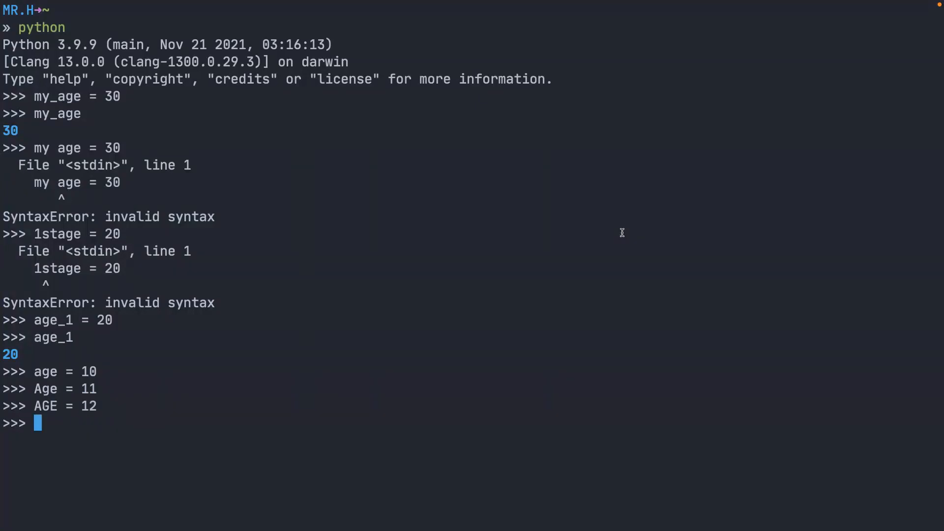
# Recall age, Age and AGE, each returning its own value 10, 11, 12
pyautogui.write('age')
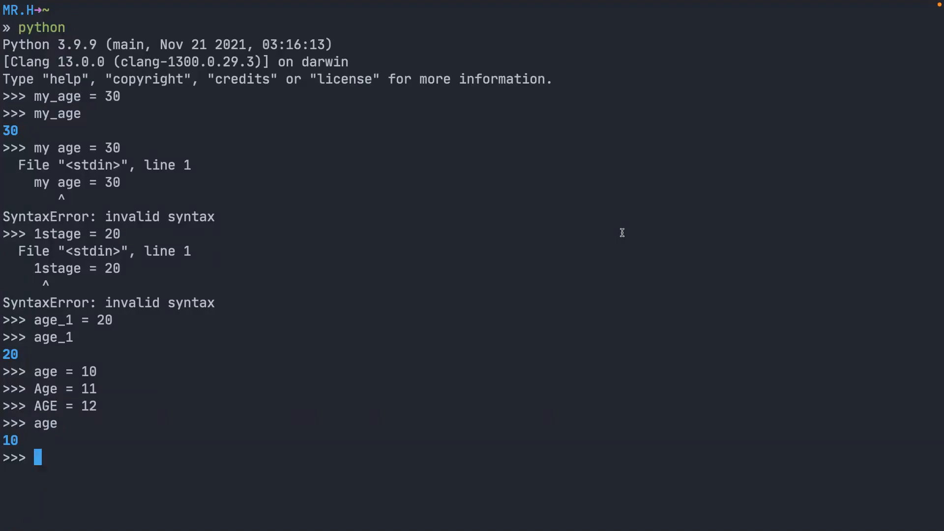
pyautogui.write('Age')
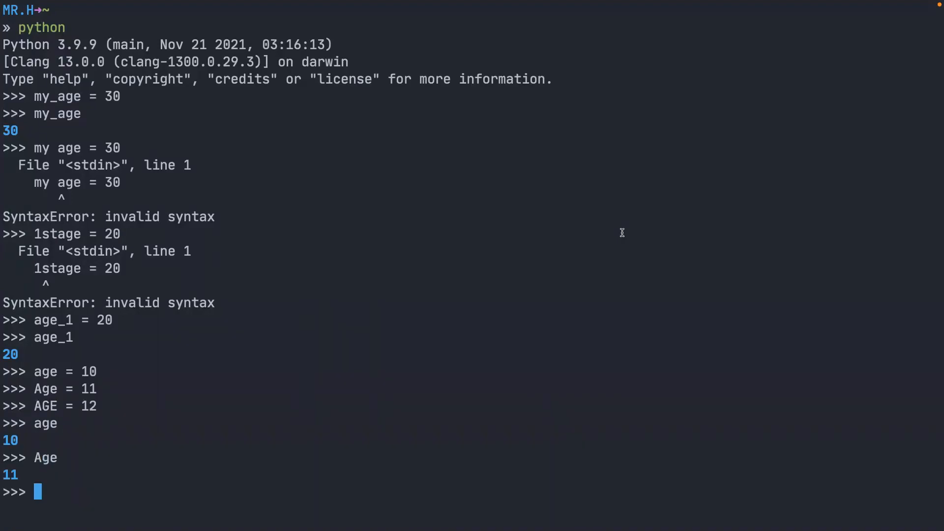
pyautogui.write('AG')
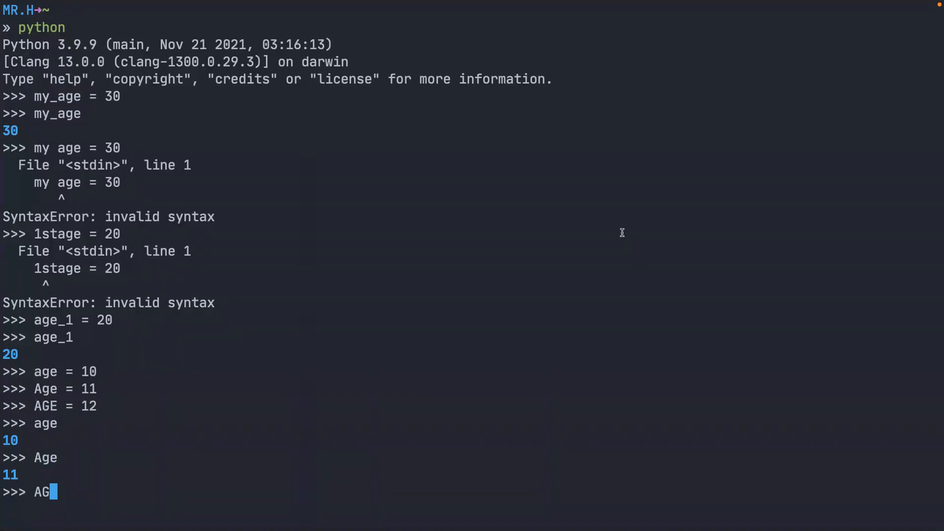
pyautogui.press('Return')
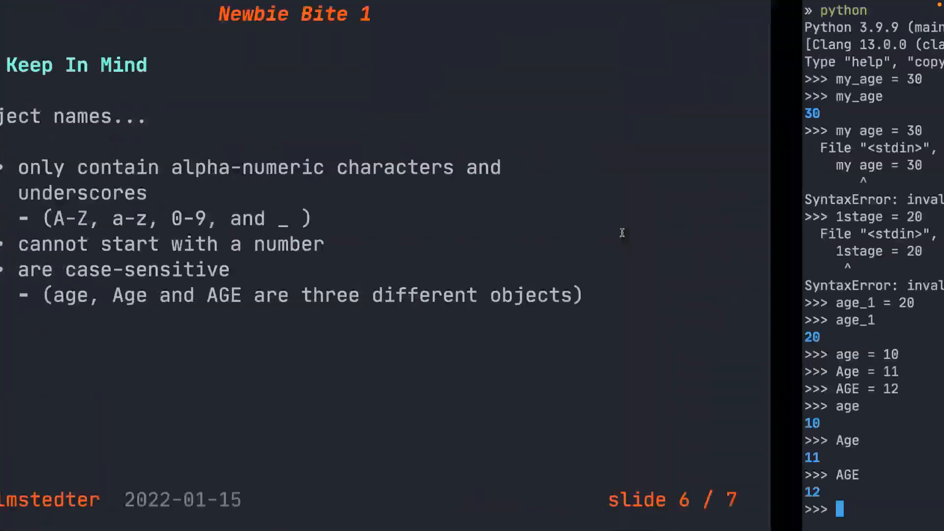
# Return to the Python session and enter and = 1 using the reserved keyword
pyautogui.press('right')
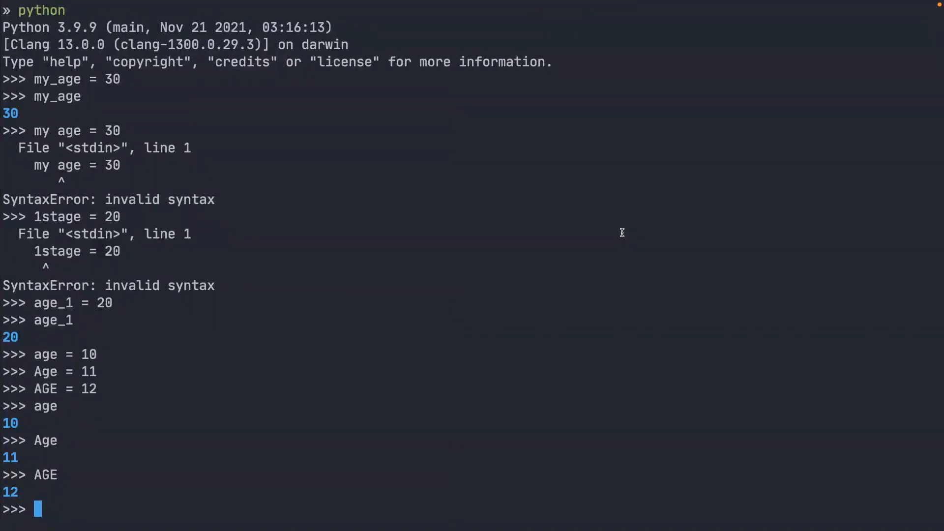
pyautogui.write('and')
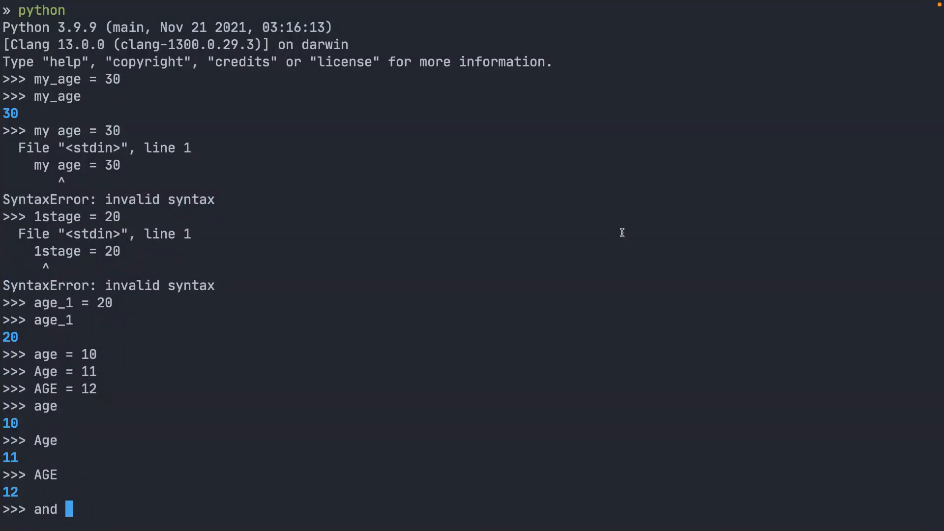
pyautogui.write('= 1')
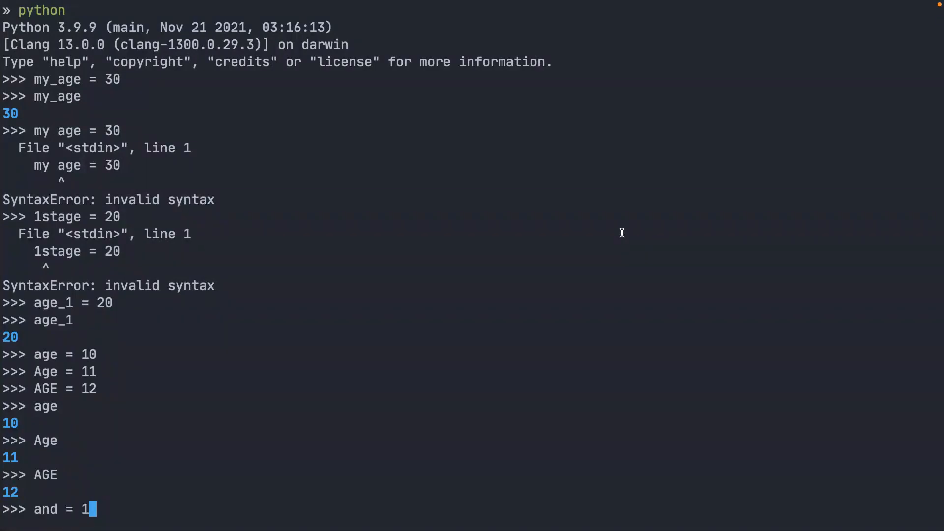